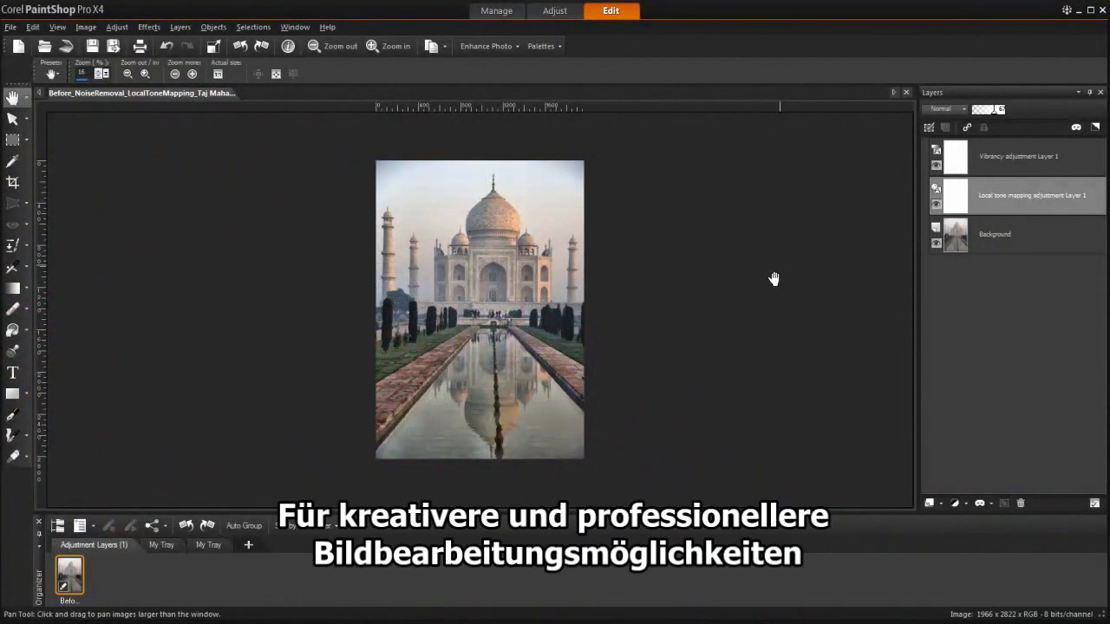
# Remove the Vibrancy and Local Tone Mapping layers, leaving only the Background layer
pyautogui.click(891, 478)
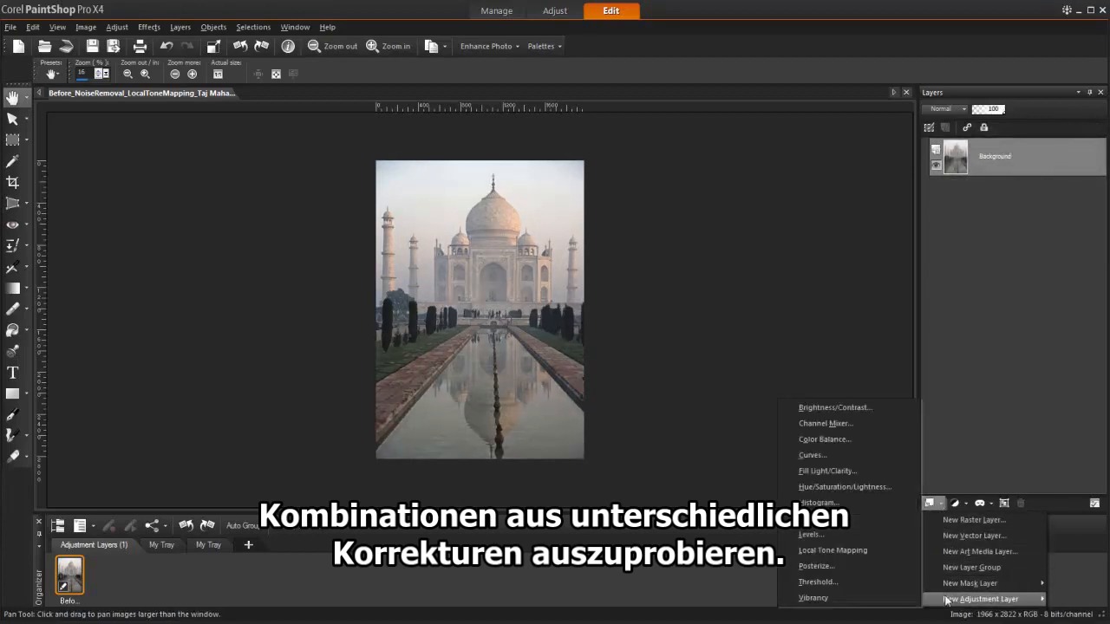
# Add a Local Tone Mapping adjustment layer above the Background, adjusting its dialog settings
pyautogui.click(831, 550)
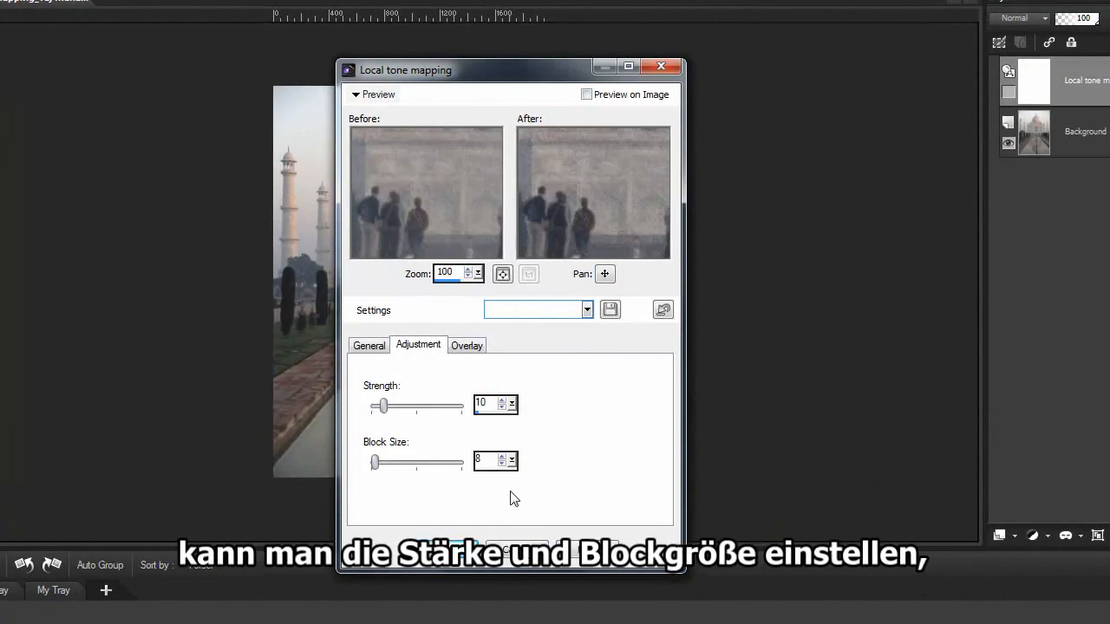
pyautogui.moveTo(373, 462); pyautogui.dragTo(380, 462)
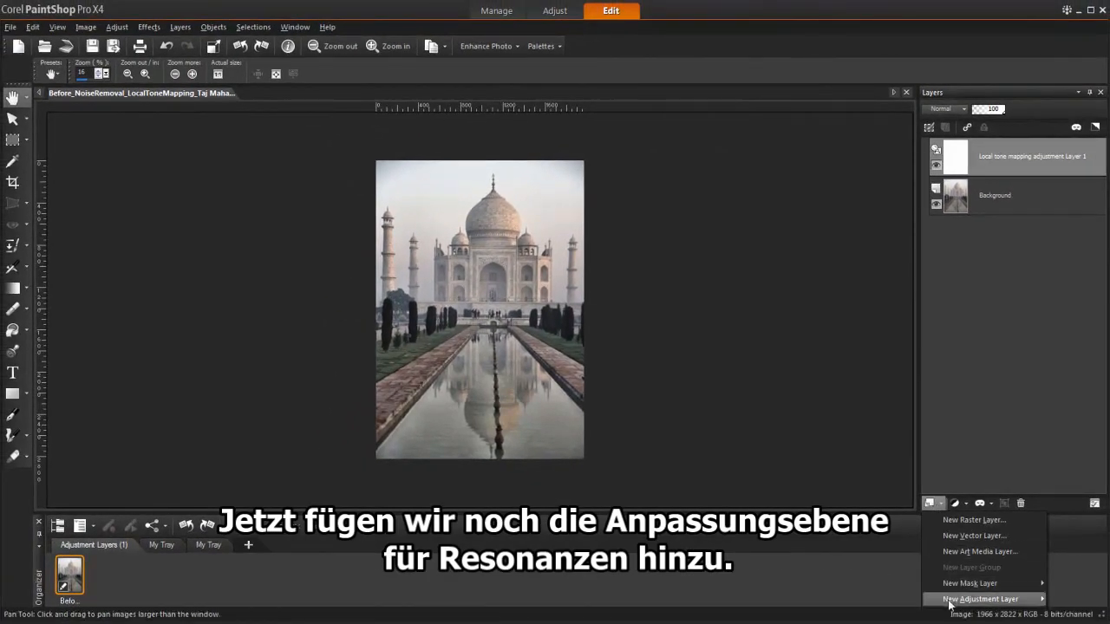
# Add a Vibrancy adjustment layer with default settings above Local Tone Mapping
pyautogui.click(980, 599)
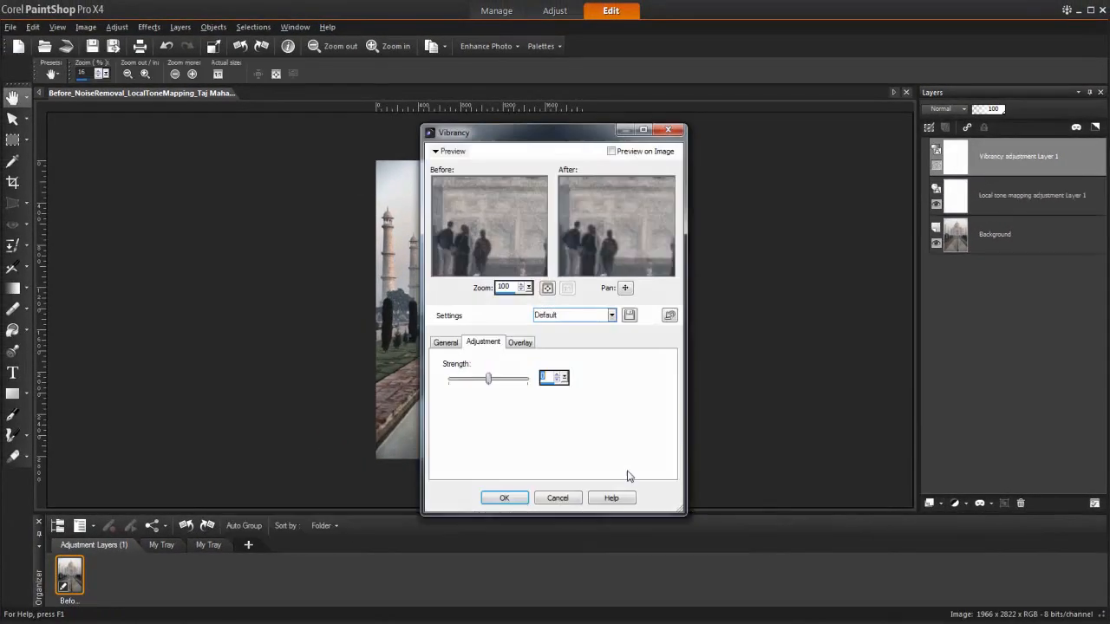
pyautogui.click(504, 497)
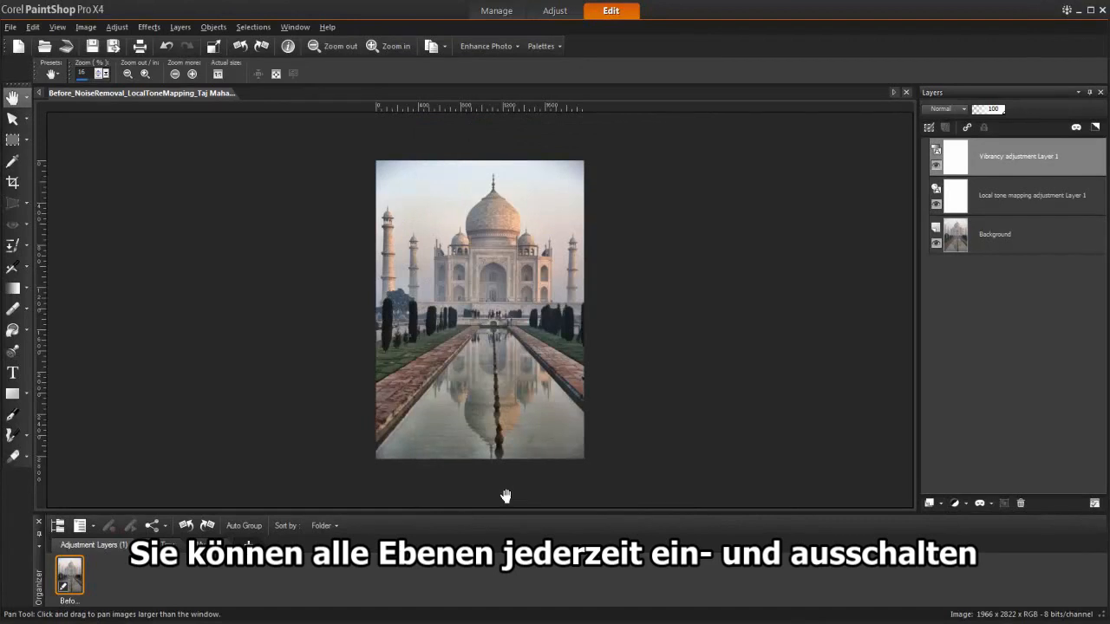